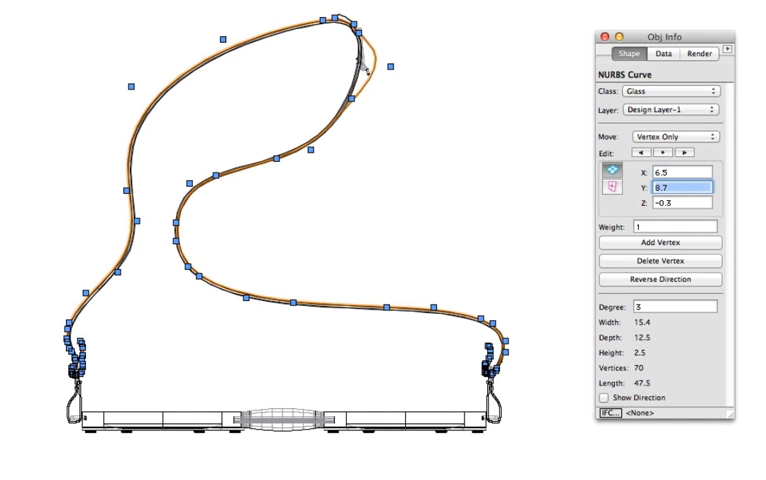
Select the imported polyline and bring up the Simplify Polys dialog.
click(16, 6)
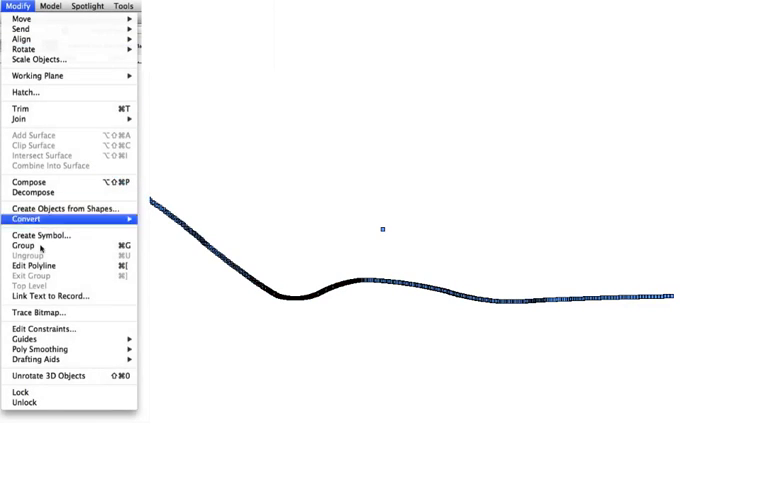
mouse_move(40, 348)
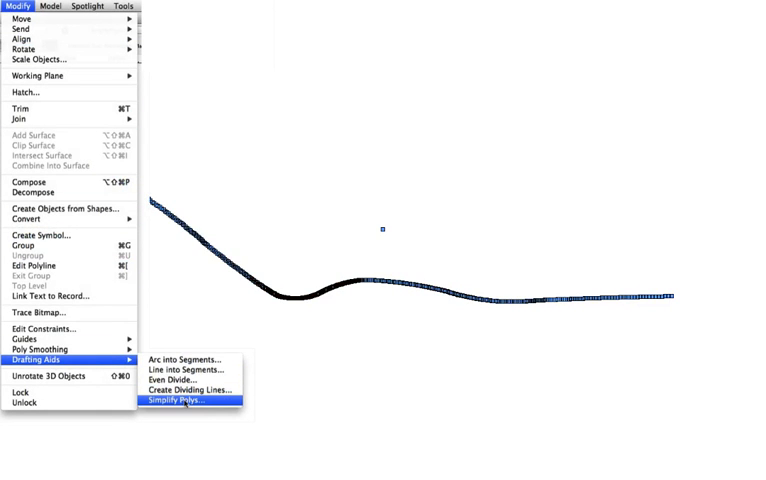
click(190, 400)
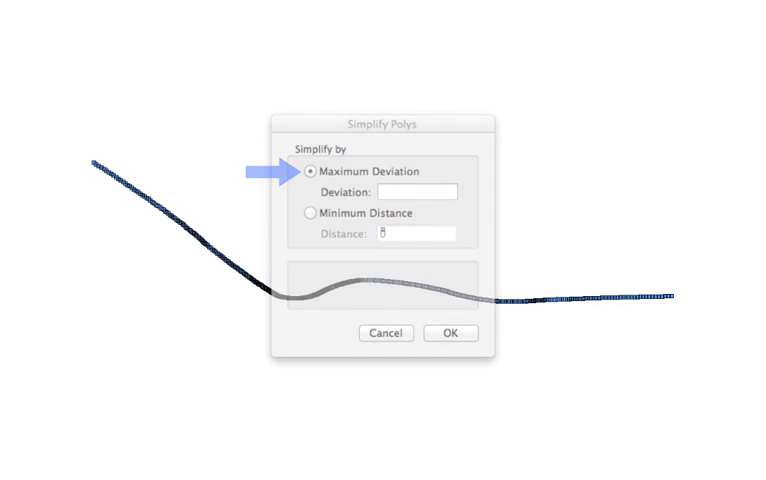
Choose the Minimum Distance method for simplifying the curve.
click(312, 212)
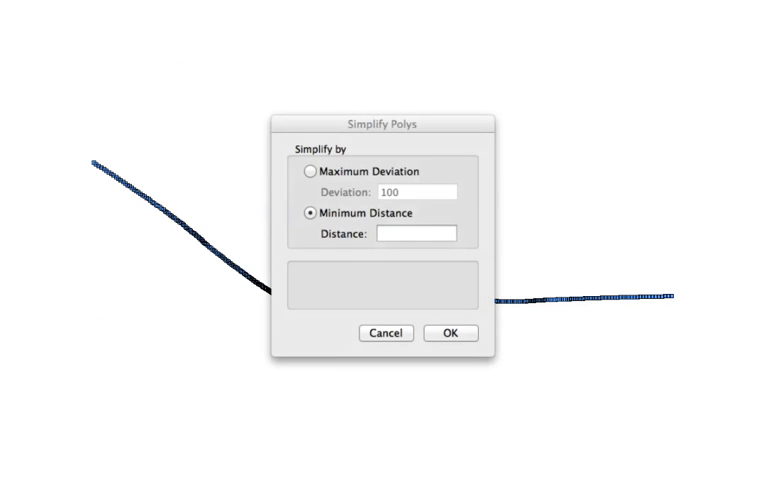